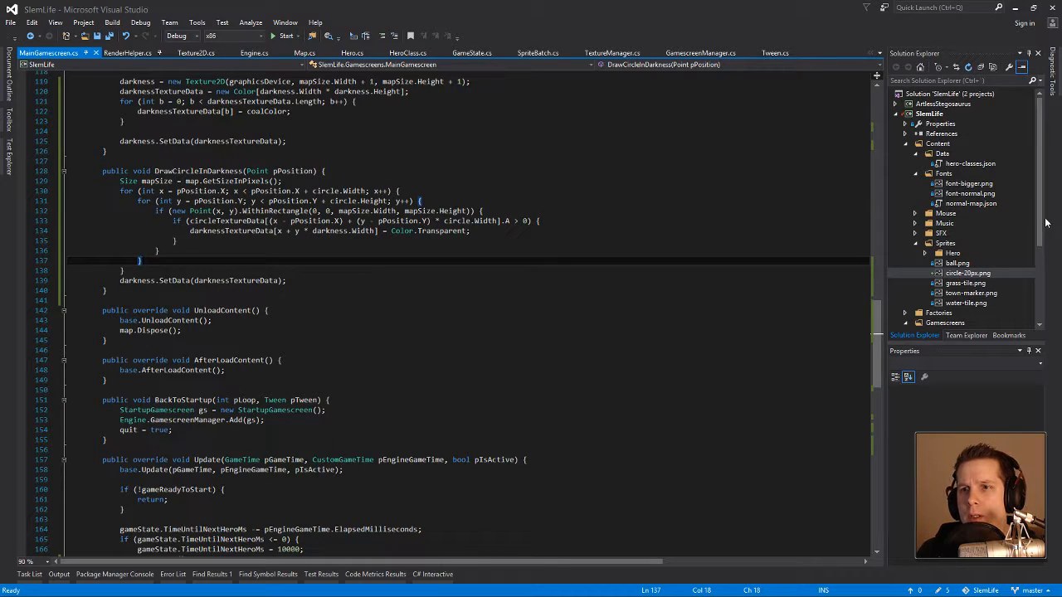
Open MouseManager.cs from the ArtlessStegosaurus engine project's Managers folder in Solution Explorer
{"action": "left_click", "coordinate": [968, 272]}
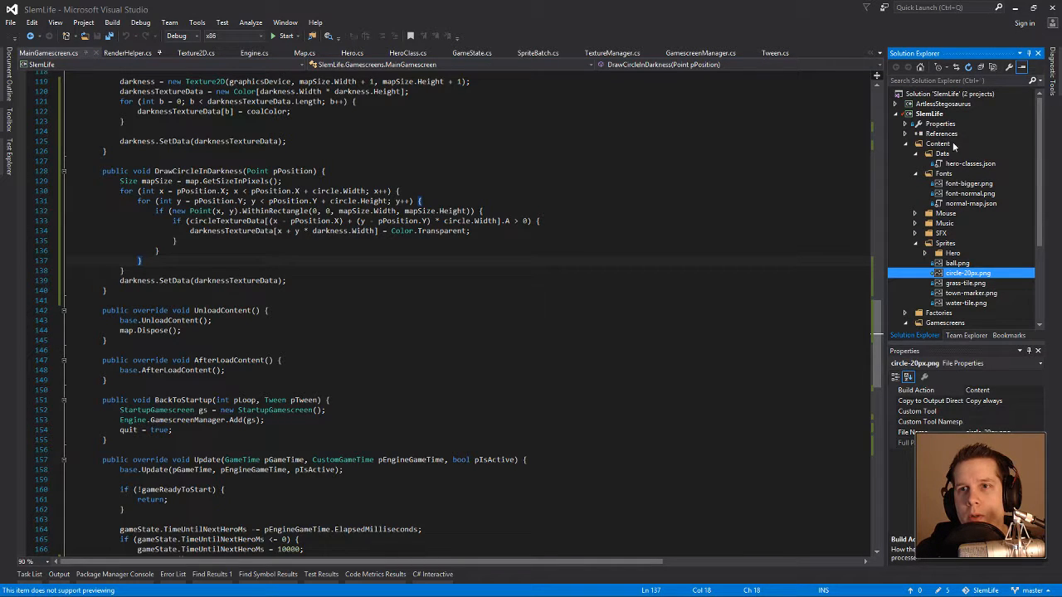
{"action": "left_click", "coordinate": [929, 113]}
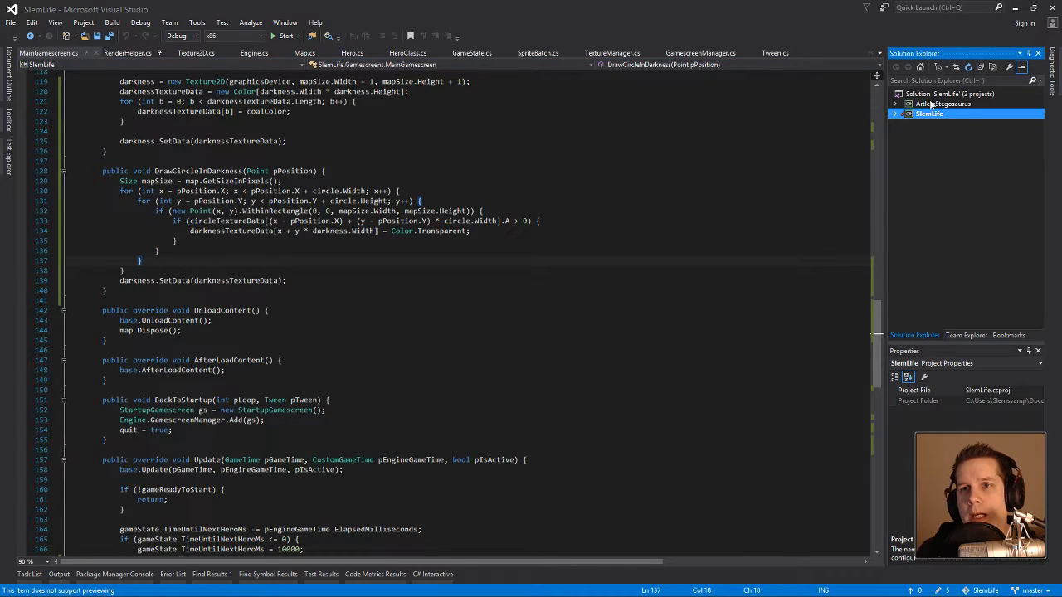
{"action": "left_click", "coordinate": [945, 103]}
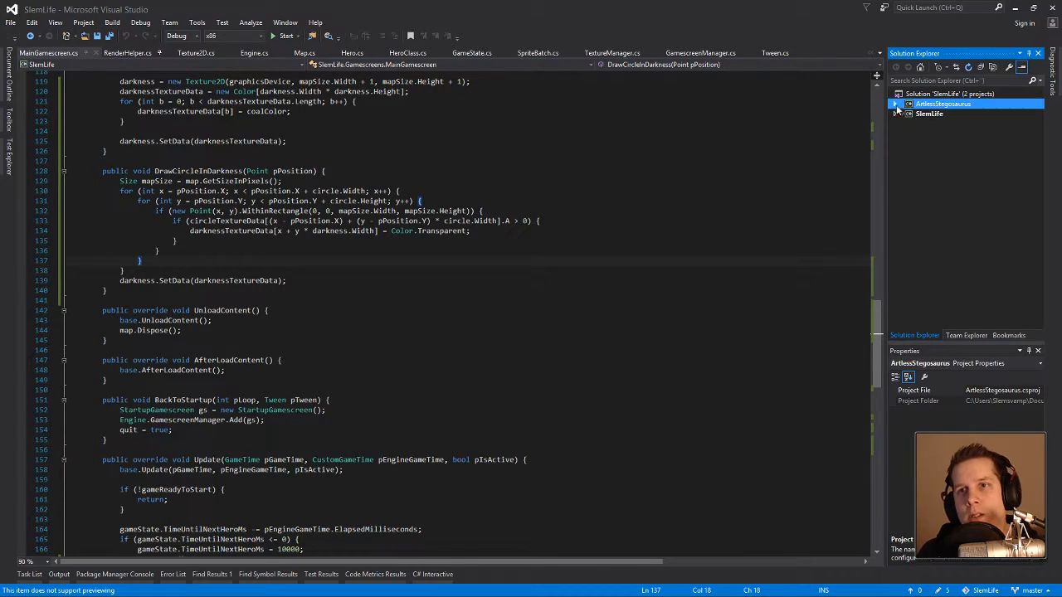
{"action": "left_click", "coordinate": [896, 93]}
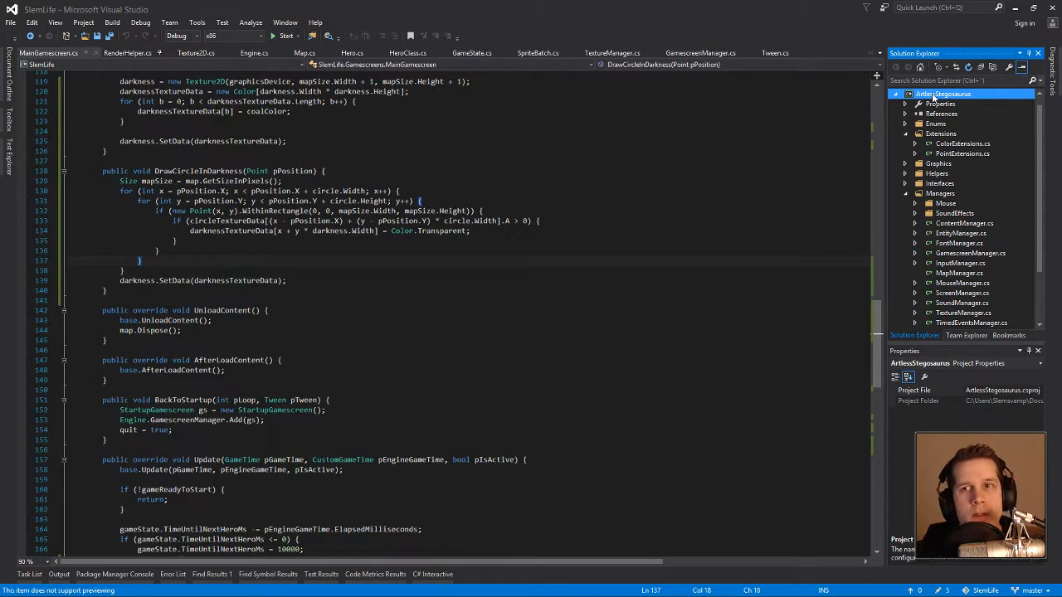
{"action": "double_click", "coordinate": [962, 212]}
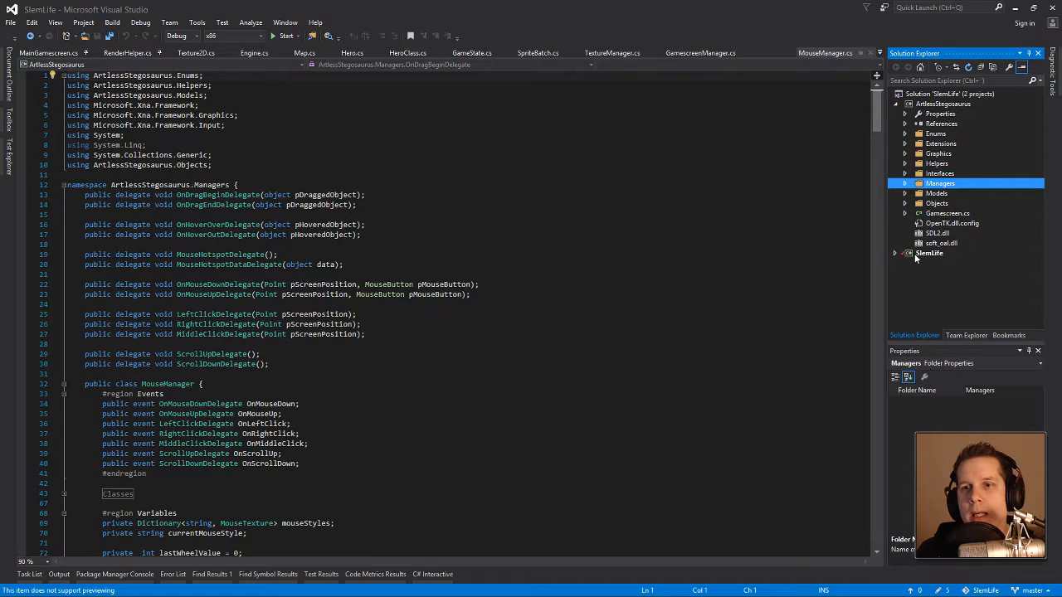
Open DiffusionScreen.cs from the SlemLife project's Gamescreens folder
{"action": "left_click", "coordinate": [896, 252]}
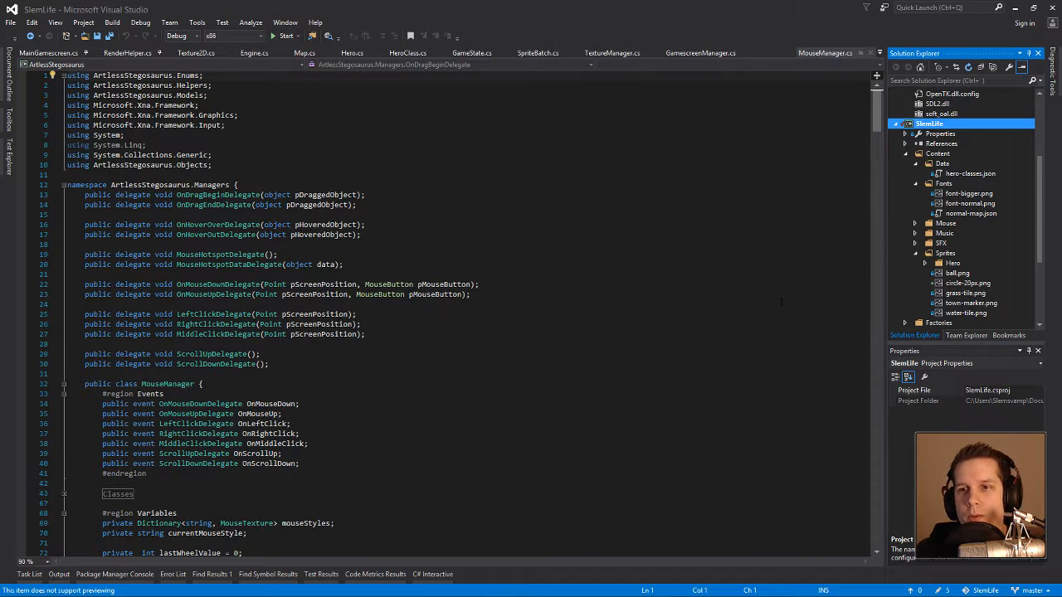
{"action": "left_click", "coordinate": [906, 272]}
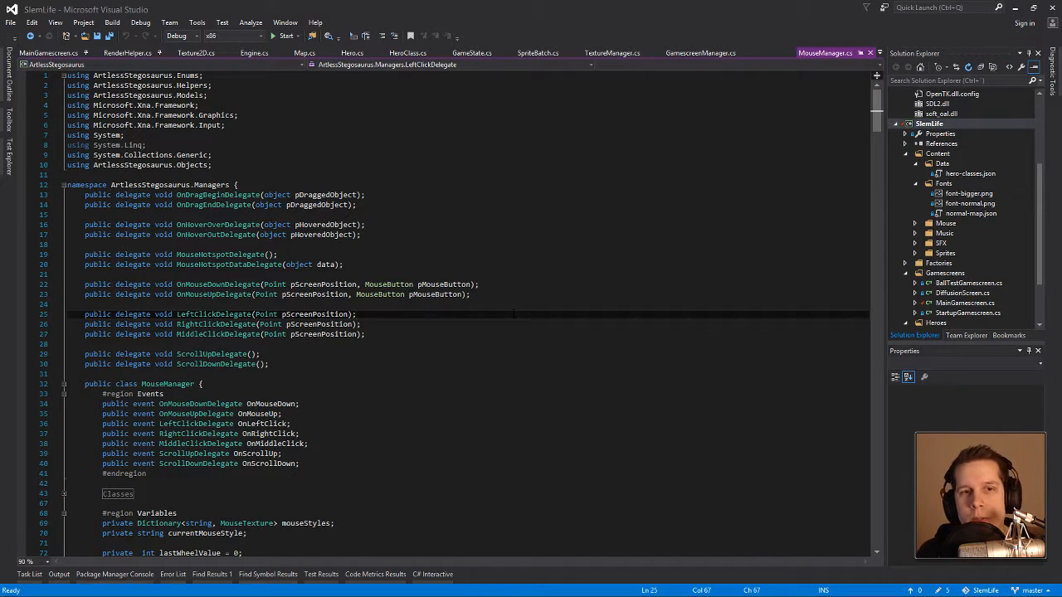
{"action": "left_click", "coordinate": [928, 113]}
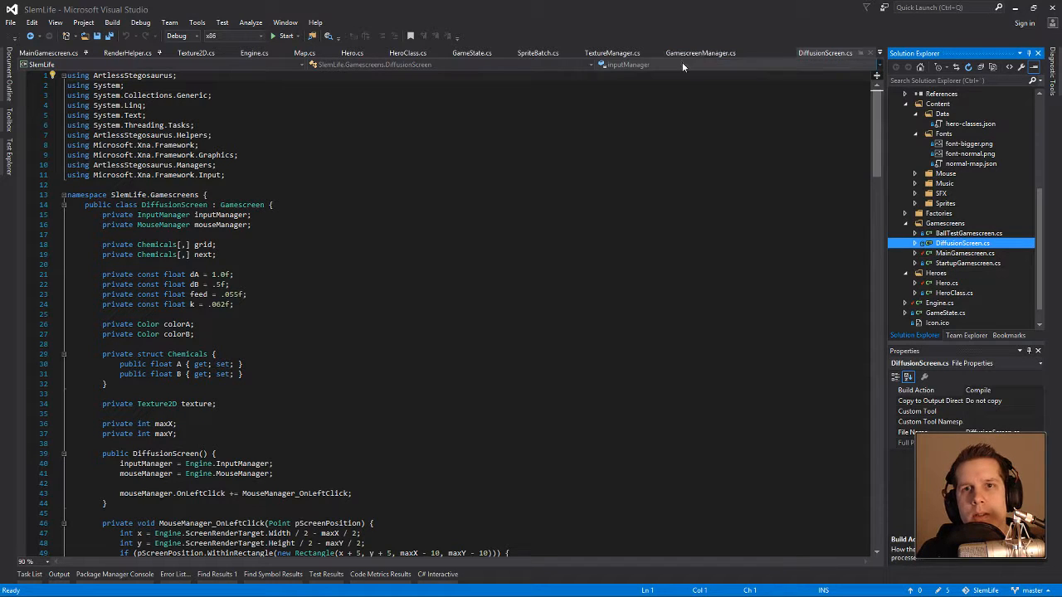
From Engine.cs's Initialize screen list, go to the StartupGamescreen class definition
{"action": "left_click", "coordinate": [254, 51]}
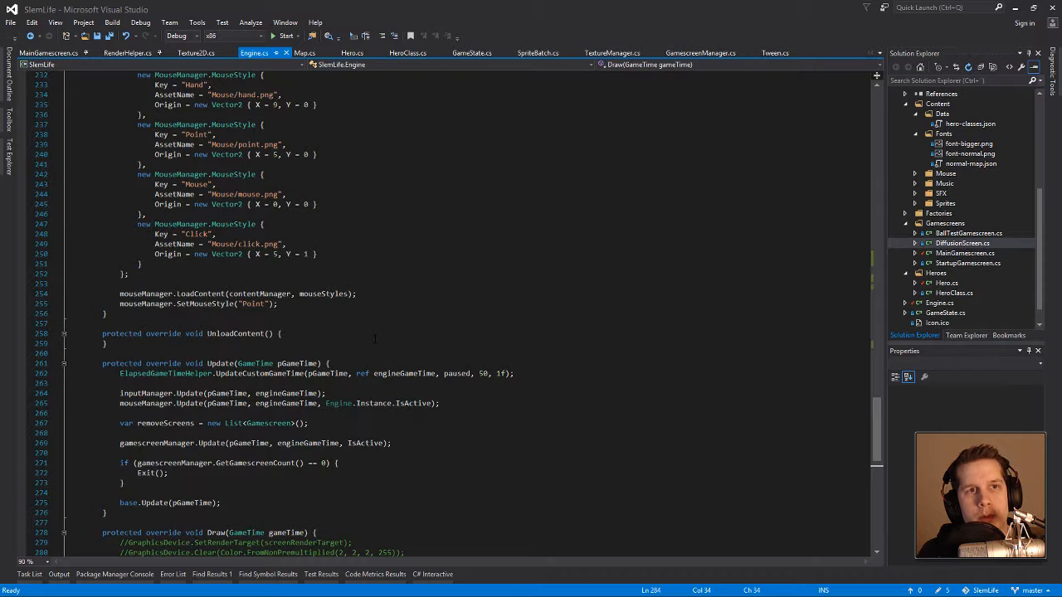
{"action": "scroll", "scroll_direction": "up", "scroll_amount": 3}
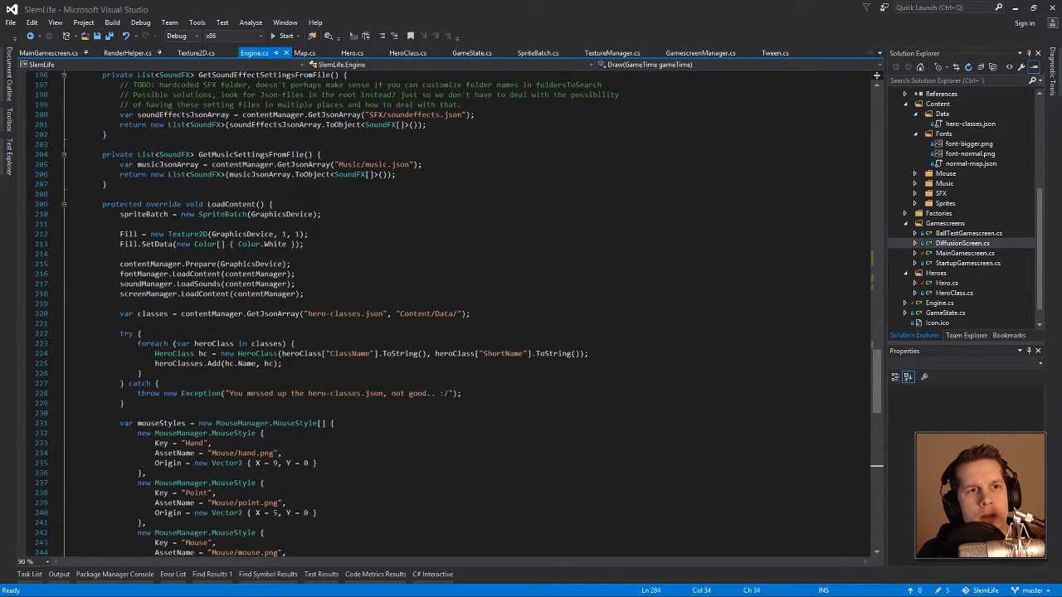
{"action": "scroll", "scroll_direction": "up", "scroll_amount": 3}
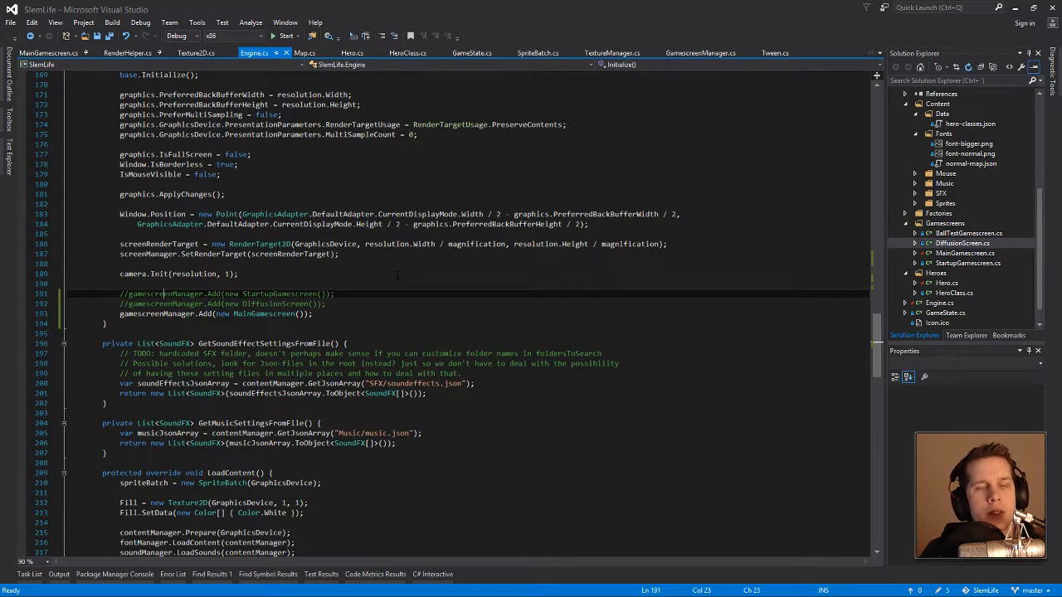
{"action": "double_click", "coordinate": [156, 314]}
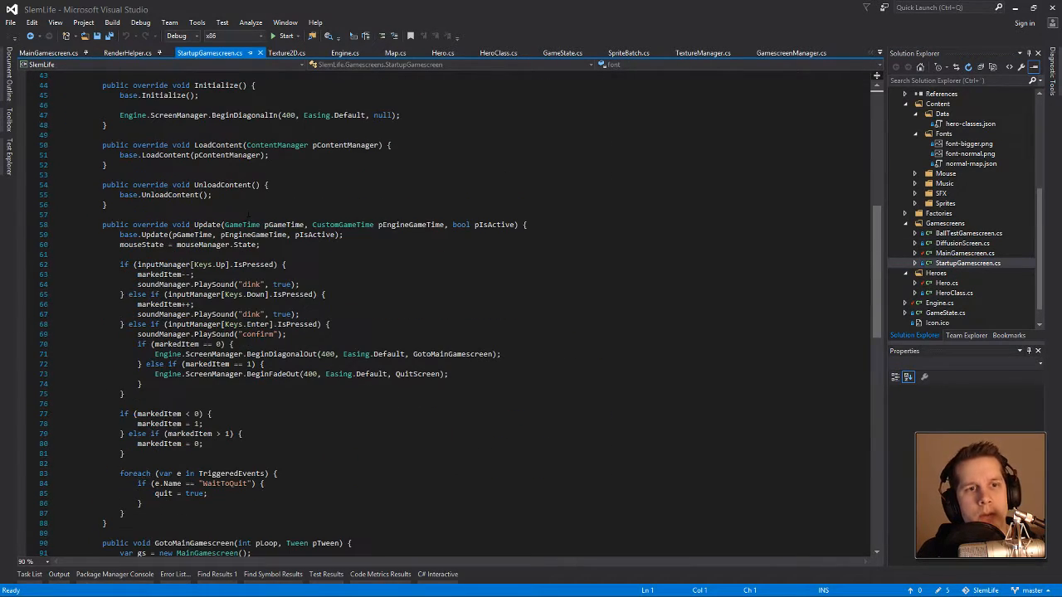
Make GotoMainGamescreen create a BallTestGamescreen and start SlemLife under the debugger
{"action": "scroll", "scroll_direction": "down", "scroll_amount": 3}
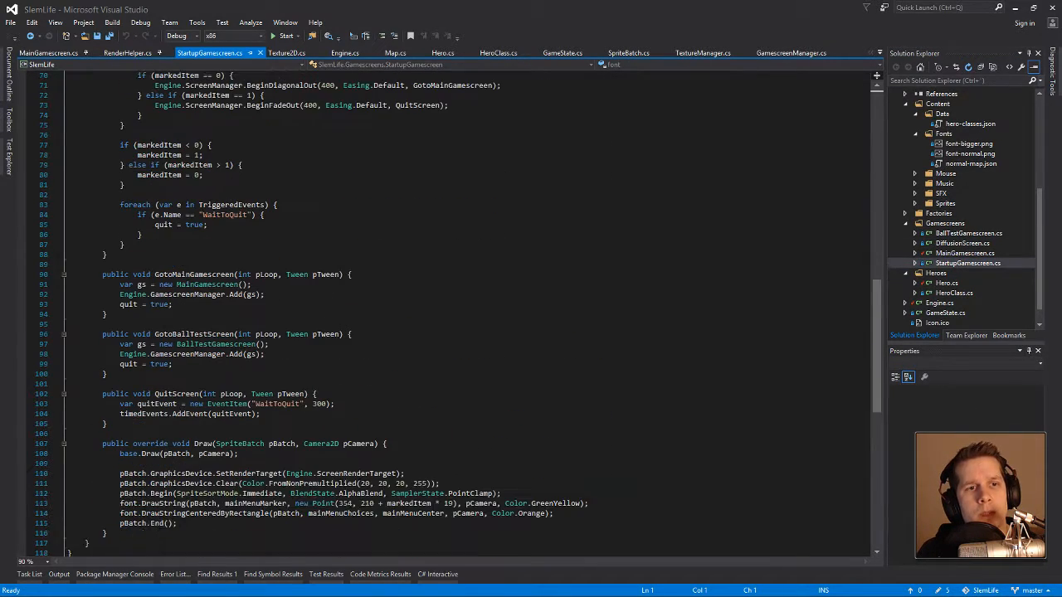
{"action": "double_click", "coordinate": [208, 283]}
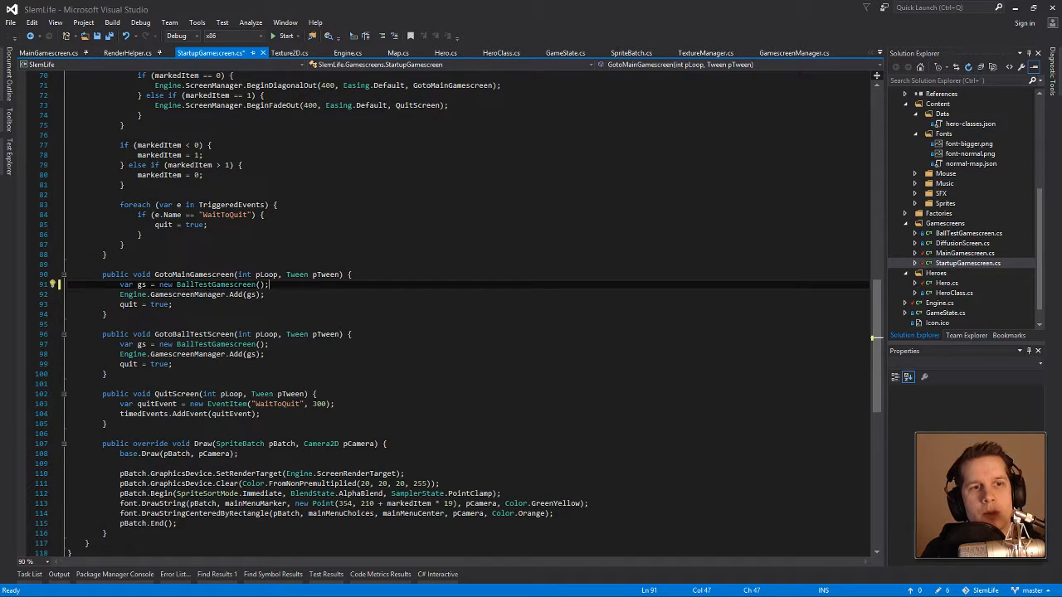
{"action": "key", "text": "ctrl+s"}
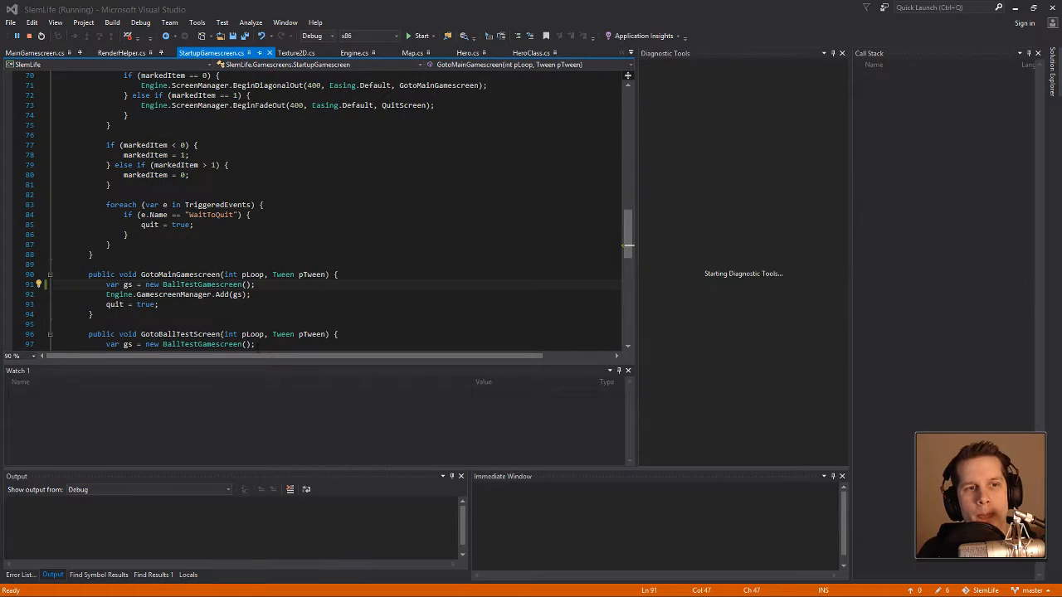
Focus the SlemLife start menu window and quit the game back to the code
{"action": "left_click", "coordinate": [422, 36]}
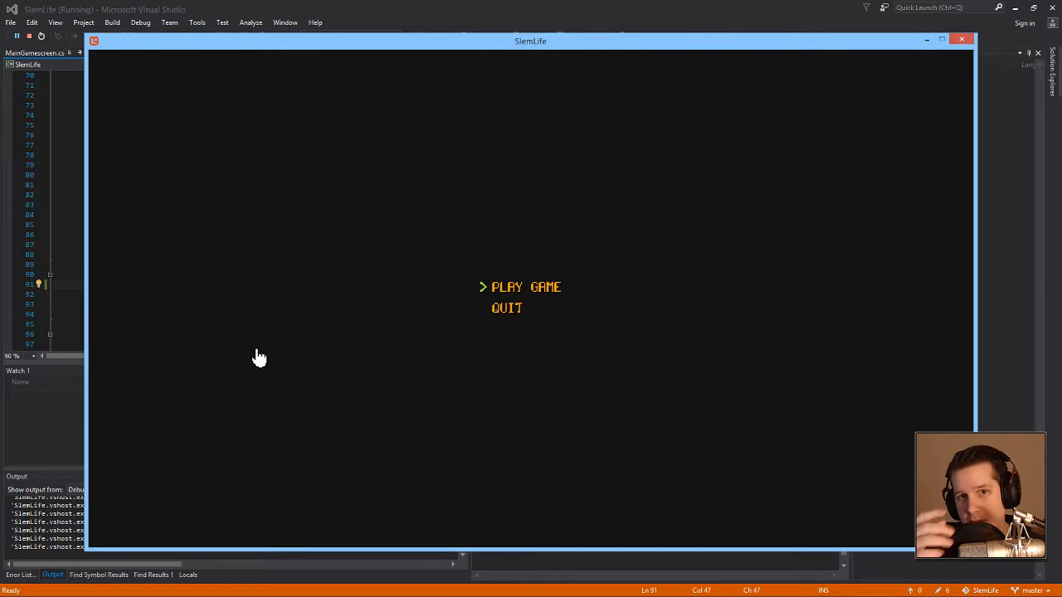
{"action": "key", "text": "down"}
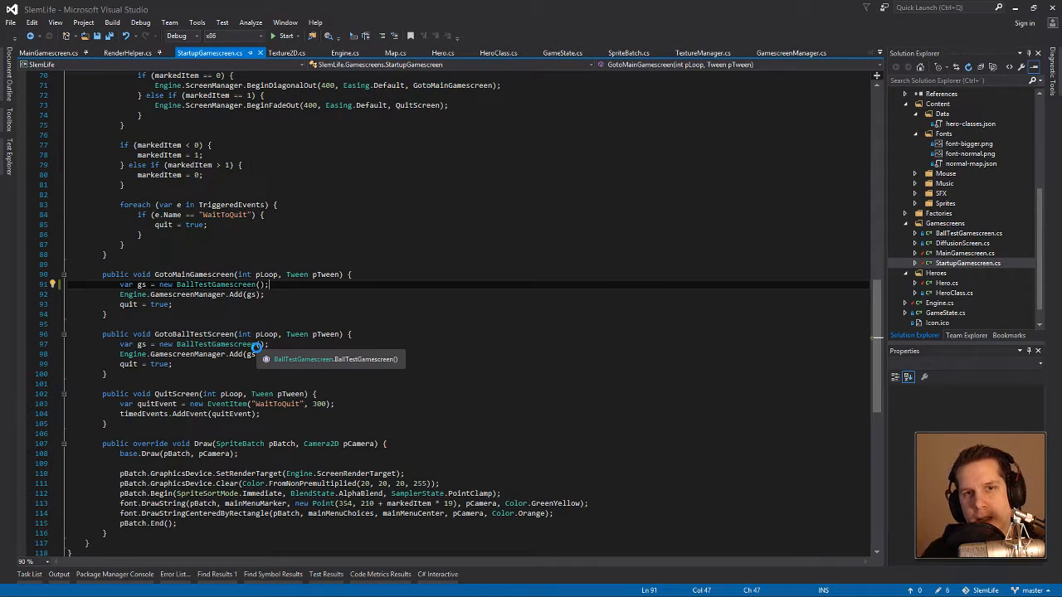
Launch SlemLife again with the debugger to show its PLAY GAME / QUIT menu
{"action": "left_click", "coordinate": [285, 36]}
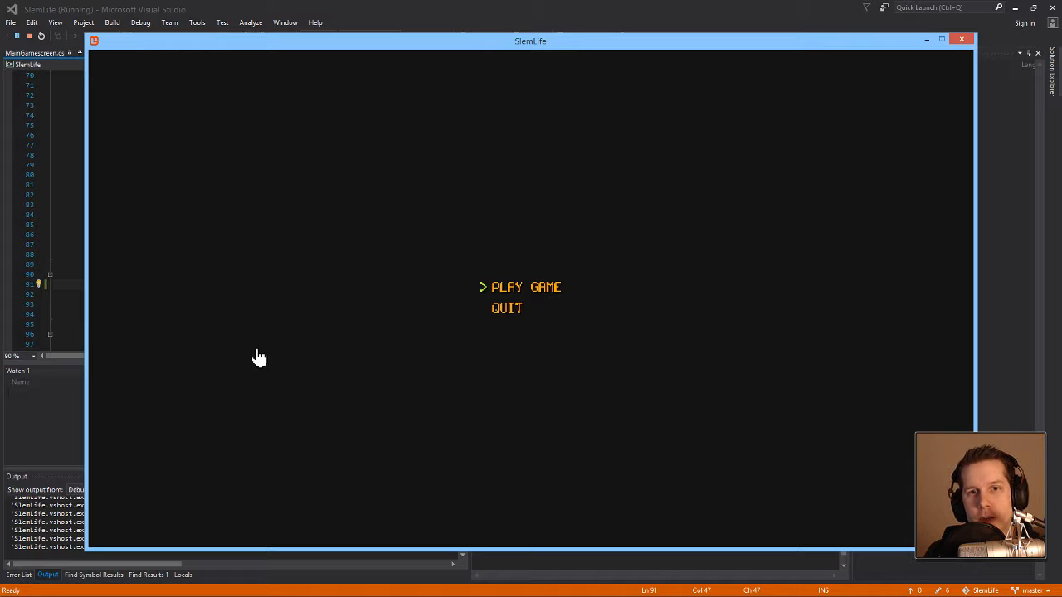
Enter the Testing Grounds and grab, toss and release the red ball twice
{"action": "left_click", "coordinate": [525, 286]}
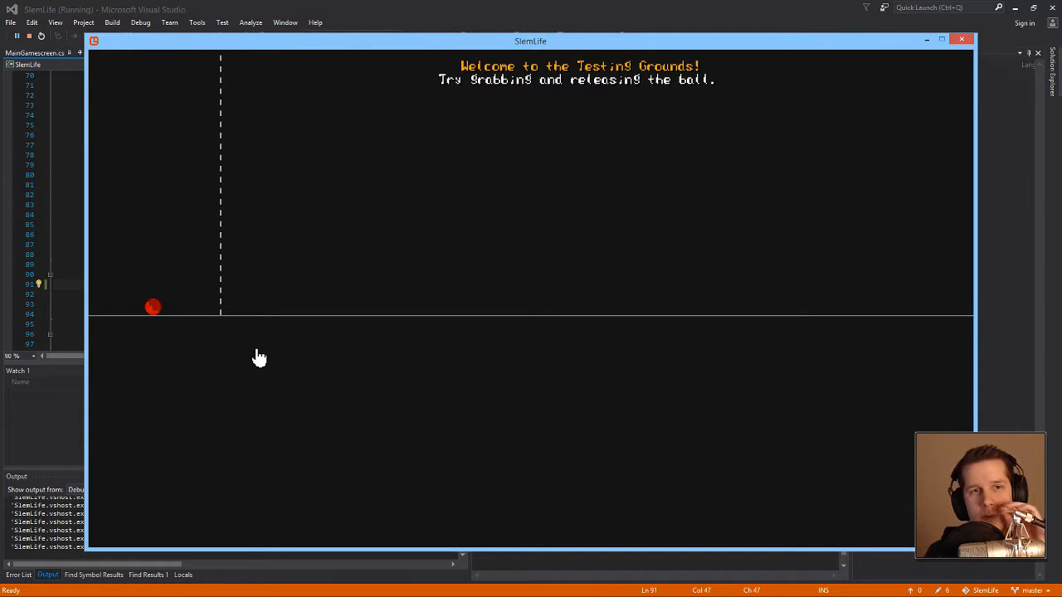
{"action": "mouse_move", "coordinate": [404, 302]}
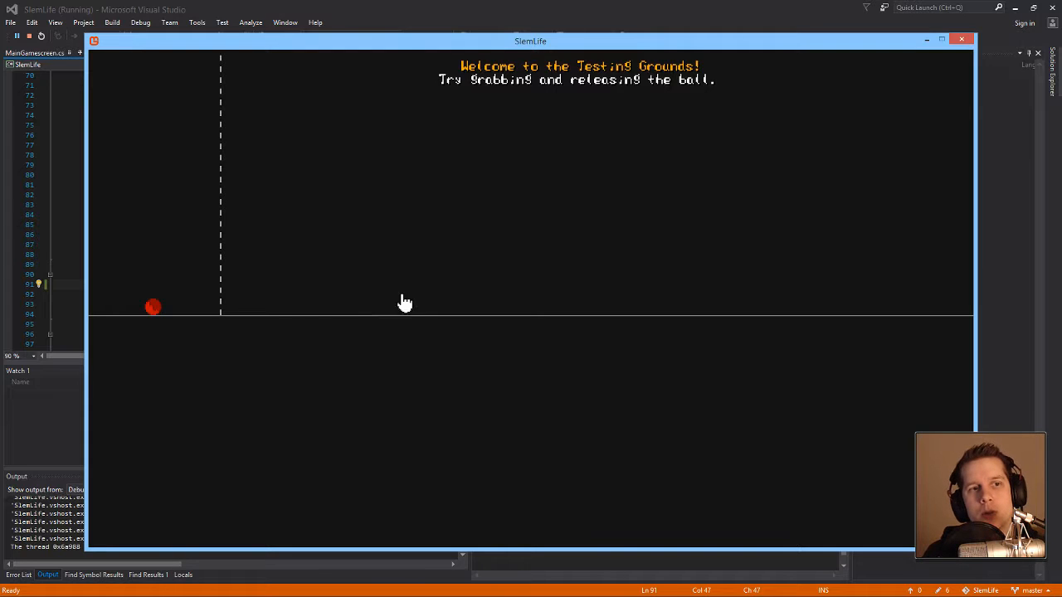
{"action": "mouse_move", "coordinate": [348, 240]}
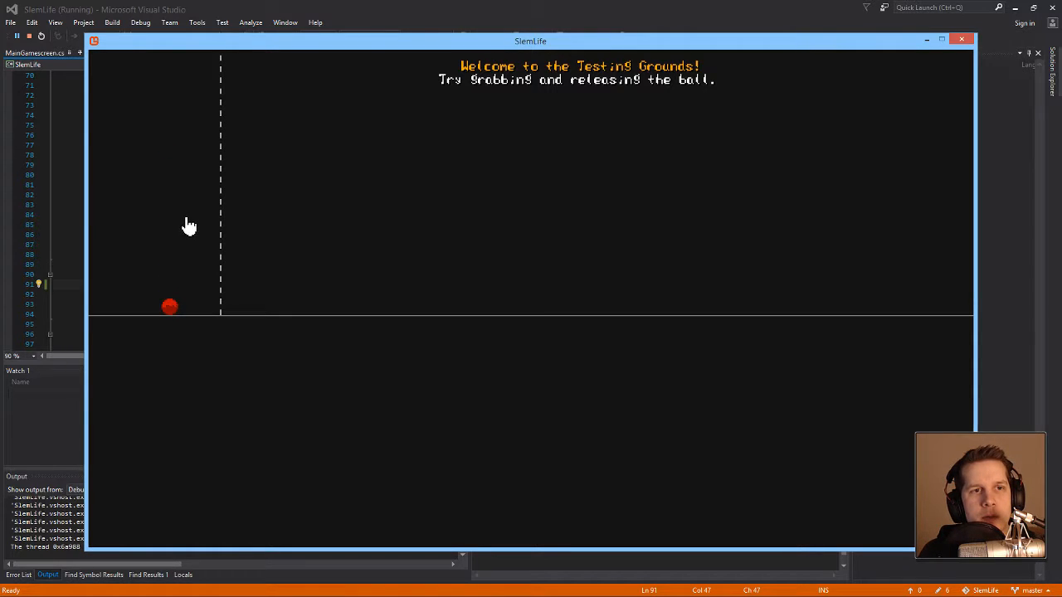
{"action": "mouse_move", "coordinate": [199, 267]}
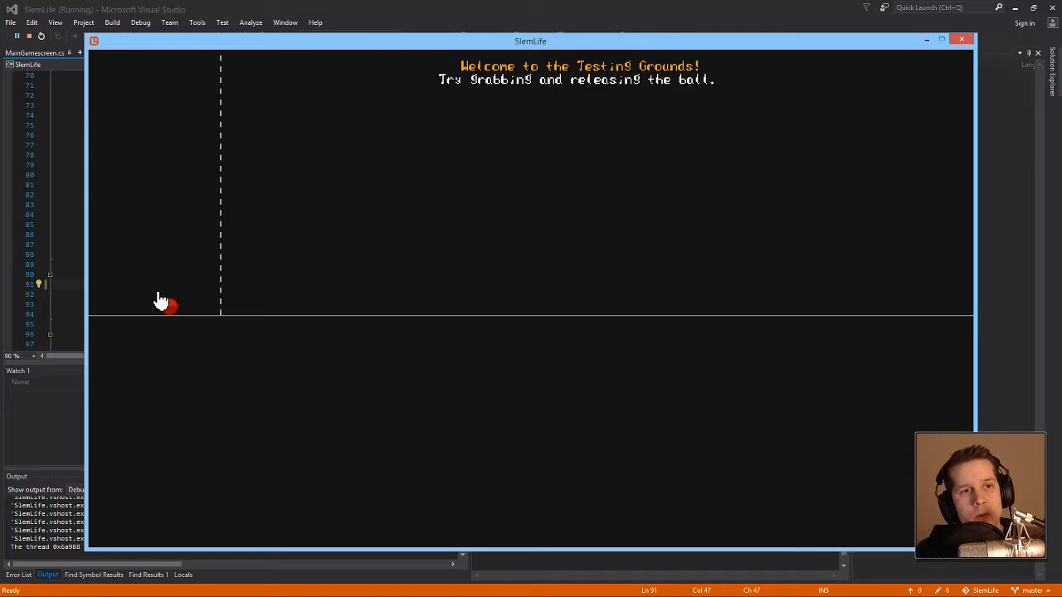
{"action": "left_click_drag", "start_coordinate": [169, 305], "coordinate": [163, 129]}
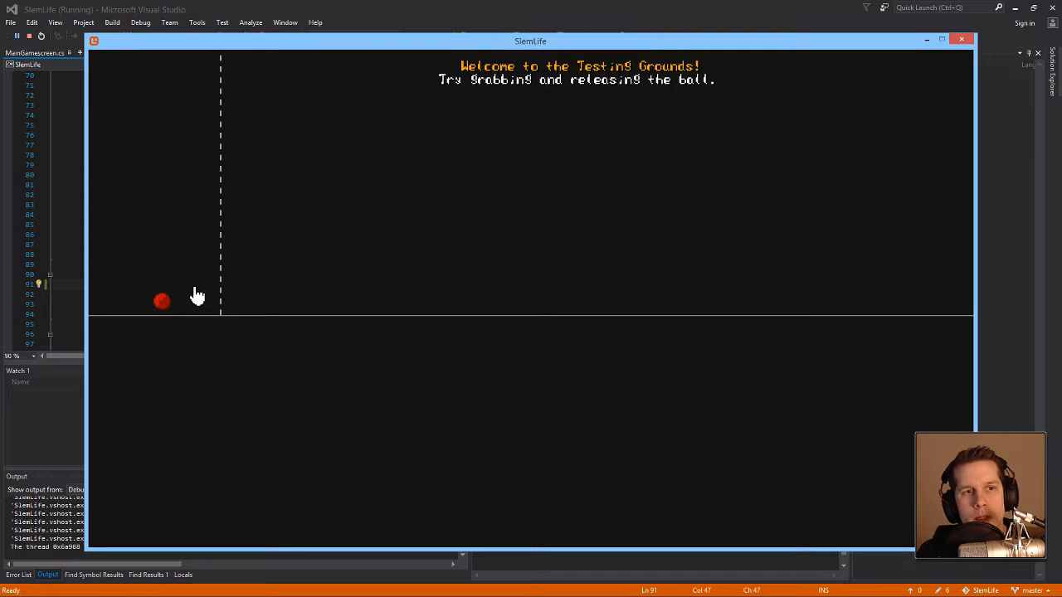
{"action": "mouse_move", "coordinate": [497, 119]}
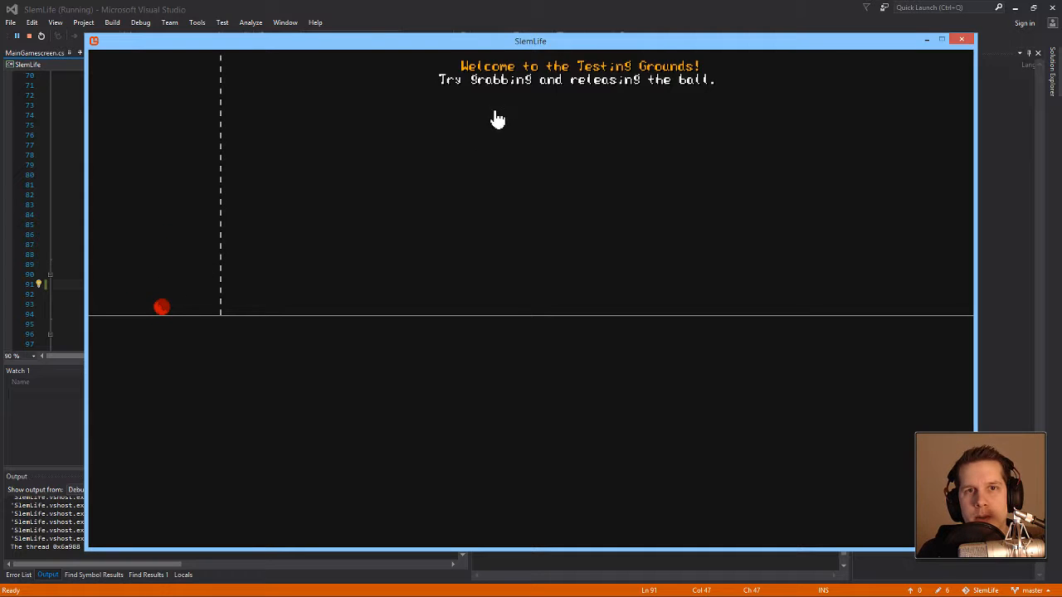
{"action": "mouse_move", "coordinate": [225, 226]}
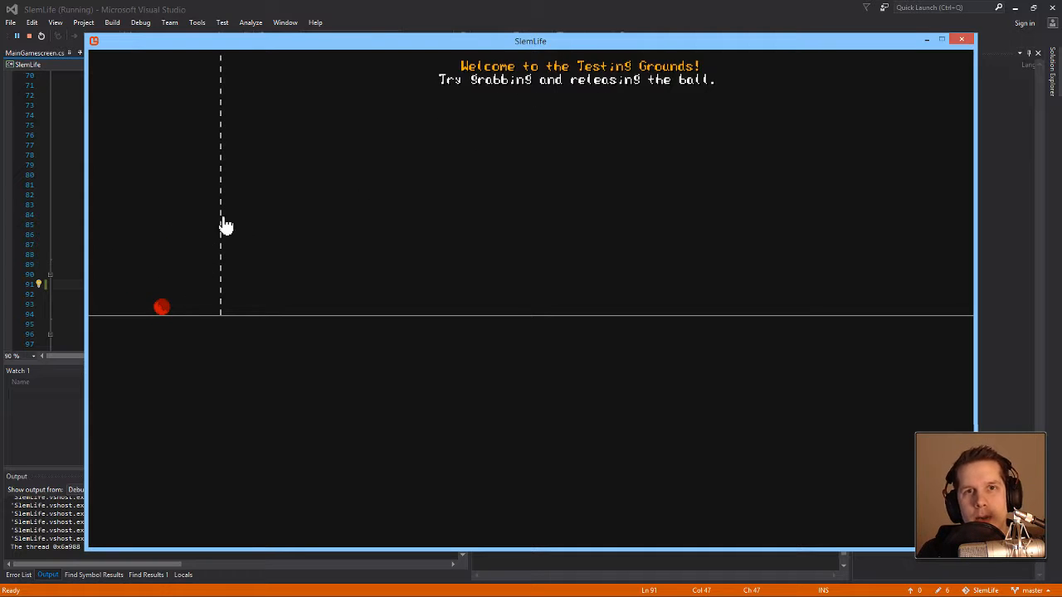
{"action": "mouse_move", "coordinate": [159, 309]}
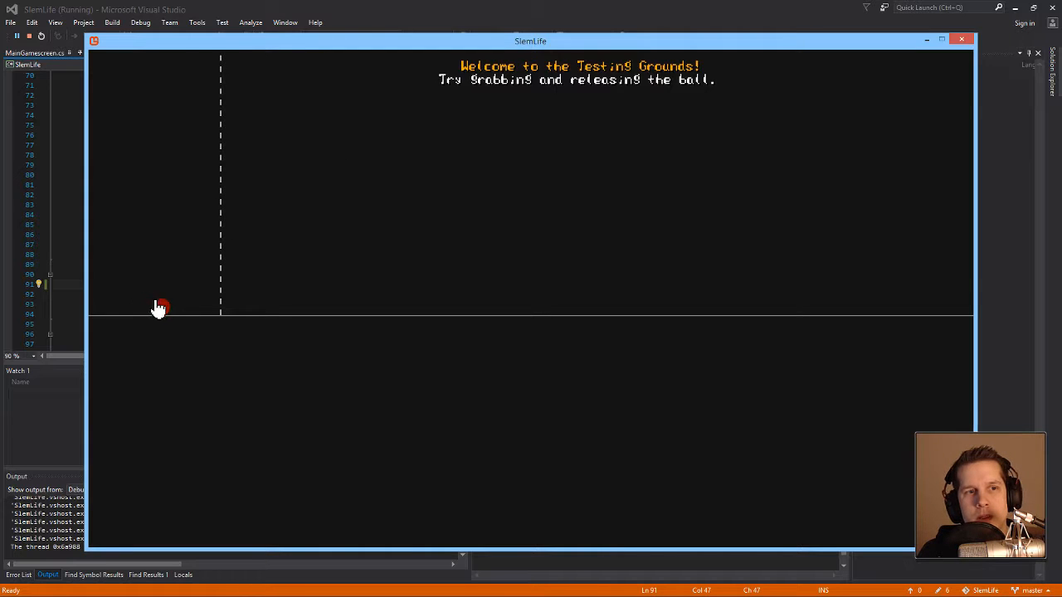
{"action": "left_click_drag", "start_coordinate": [159, 307], "coordinate": [239, 226]}
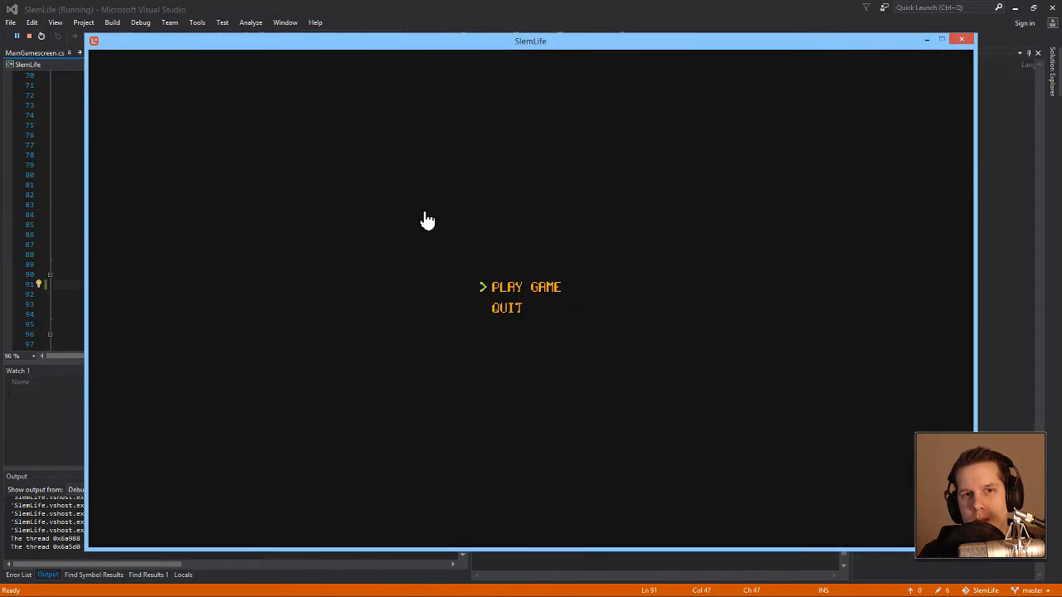
Make GotoMainGamescreen create a DiffusionScreen, peek at its code, and run the game
{"action": "key", "text": "Down"}
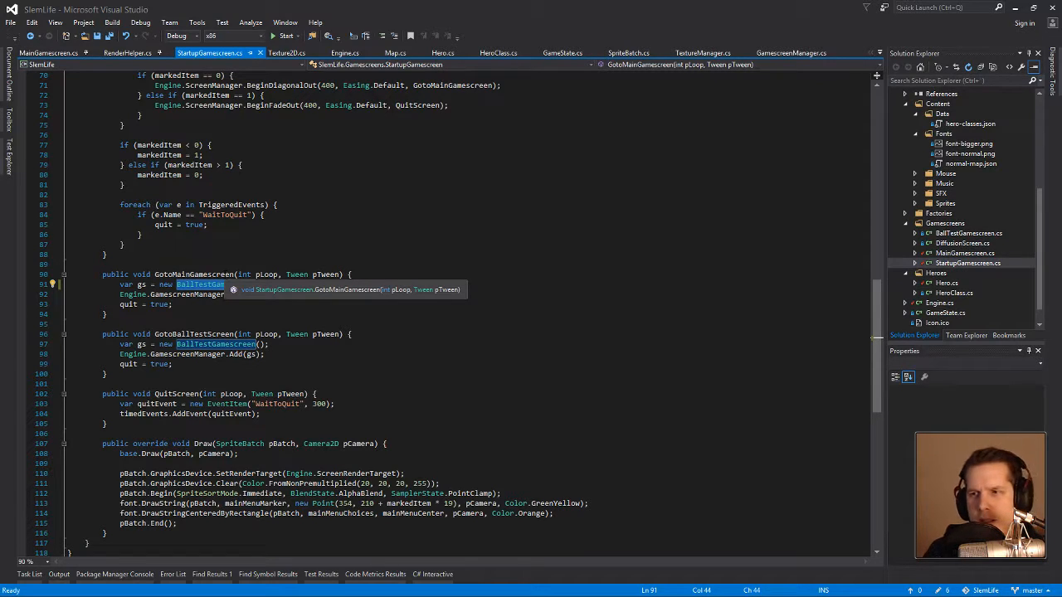
{"action": "type", "text": "DiffusionS"}
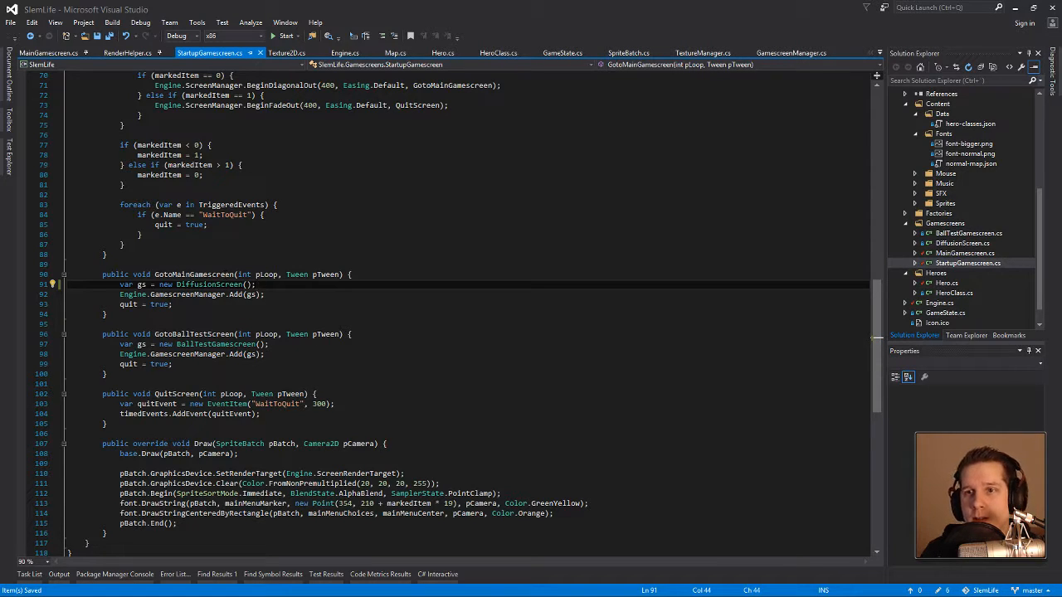
{"action": "left_click", "coordinate": [203, 53]}
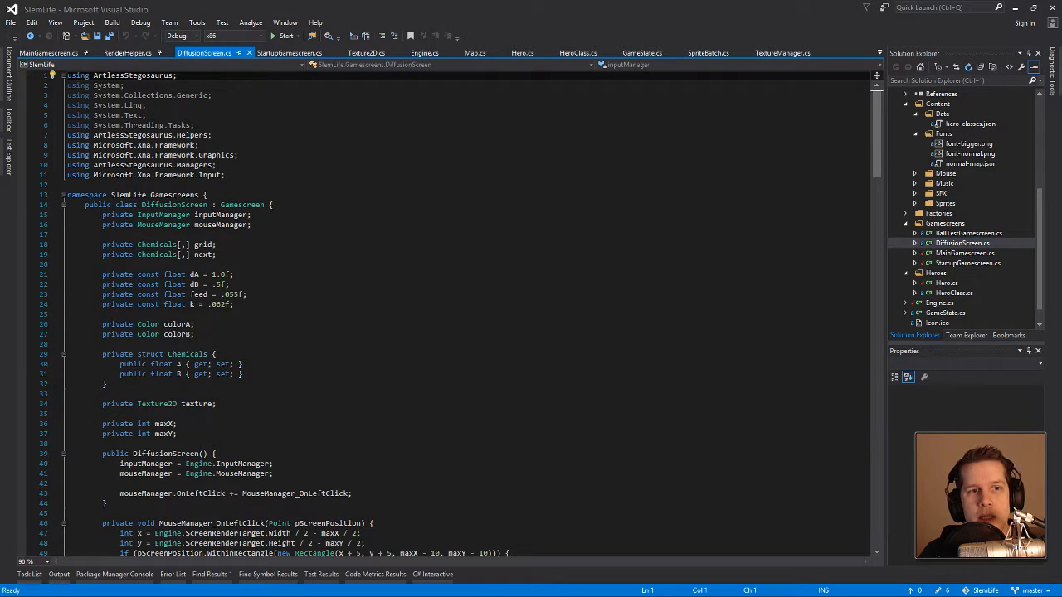
{"action": "left_click", "coordinate": [288, 53]}
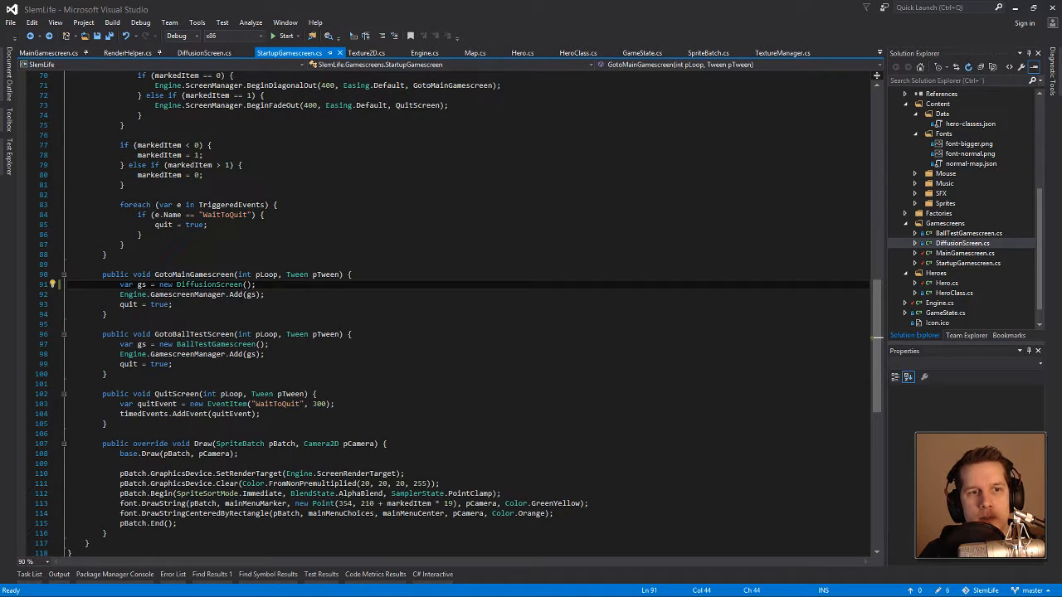
{"action": "left_click", "coordinate": [285, 36]}
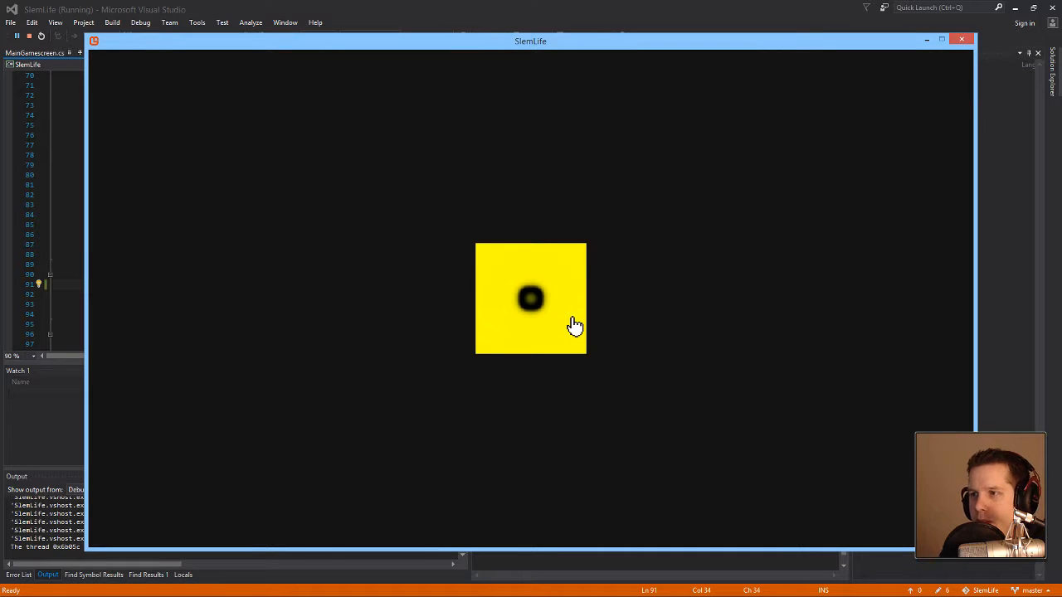
{"action": "mouse_move", "coordinate": [660, 365]}
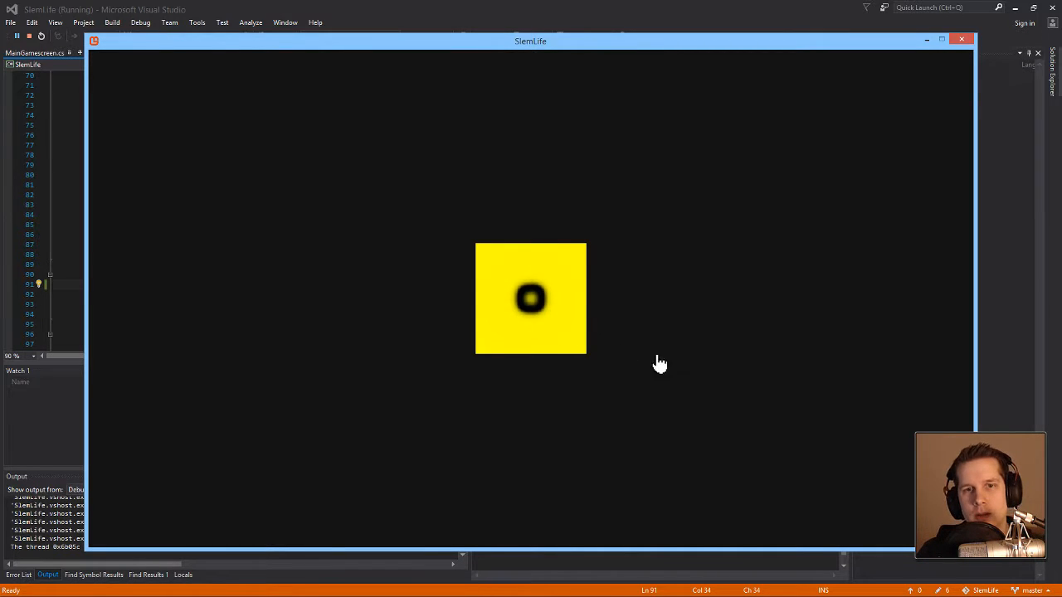
{"action": "mouse_move", "coordinate": [539, 318]}
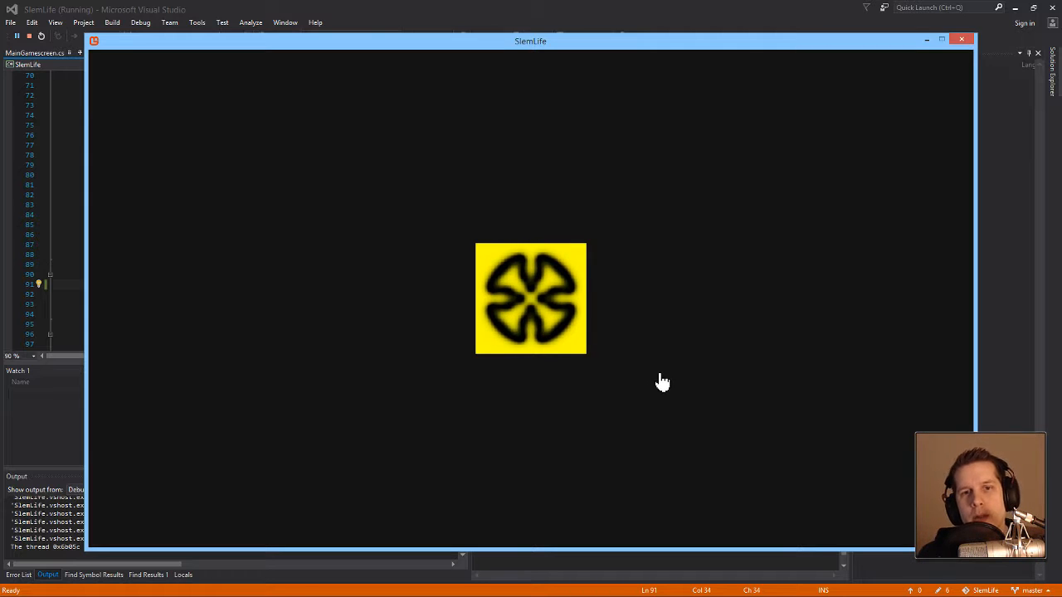
{"action": "mouse_move", "coordinate": [625, 370]}
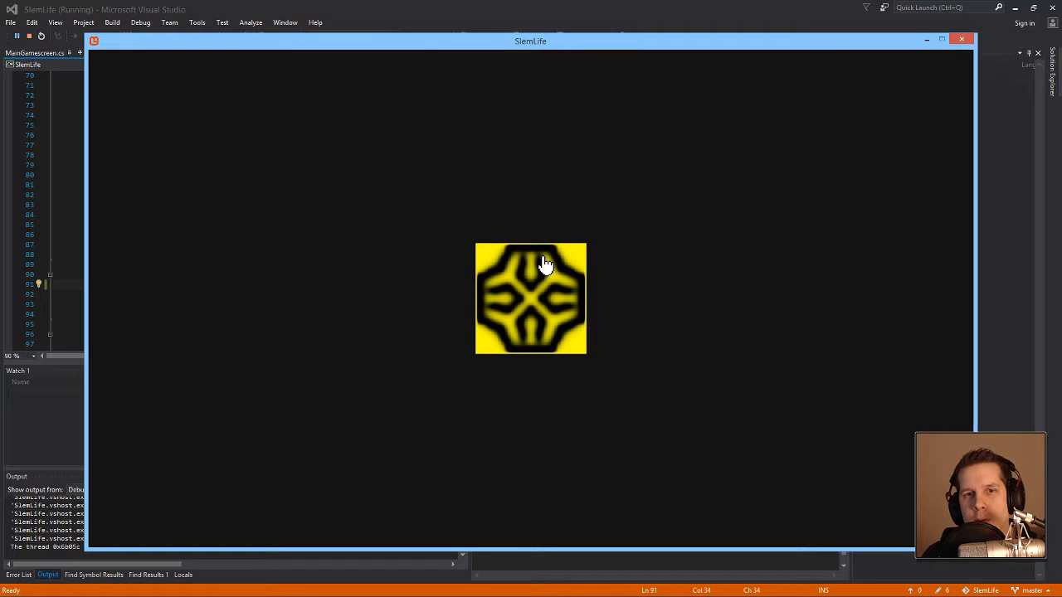
{"action": "mouse_move", "coordinate": [587, 347]}
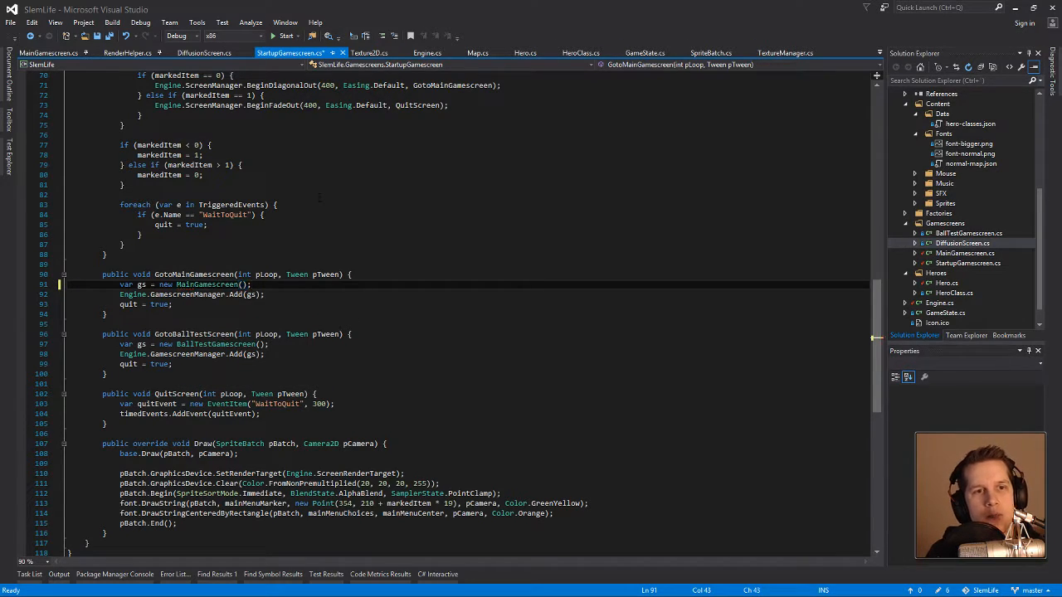
Restore GotoMainGamescreen to create a MainGamescreen, save, and run the game
{"action": "key", "text": "ctrl+s"}
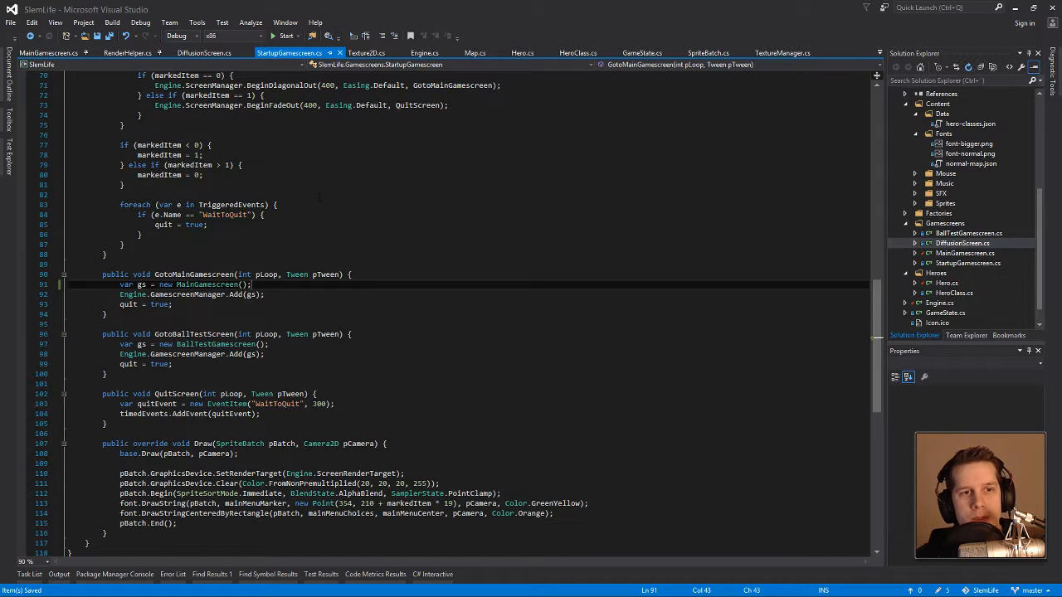
{"action": "left_click", "coordinate": [285, 37]}
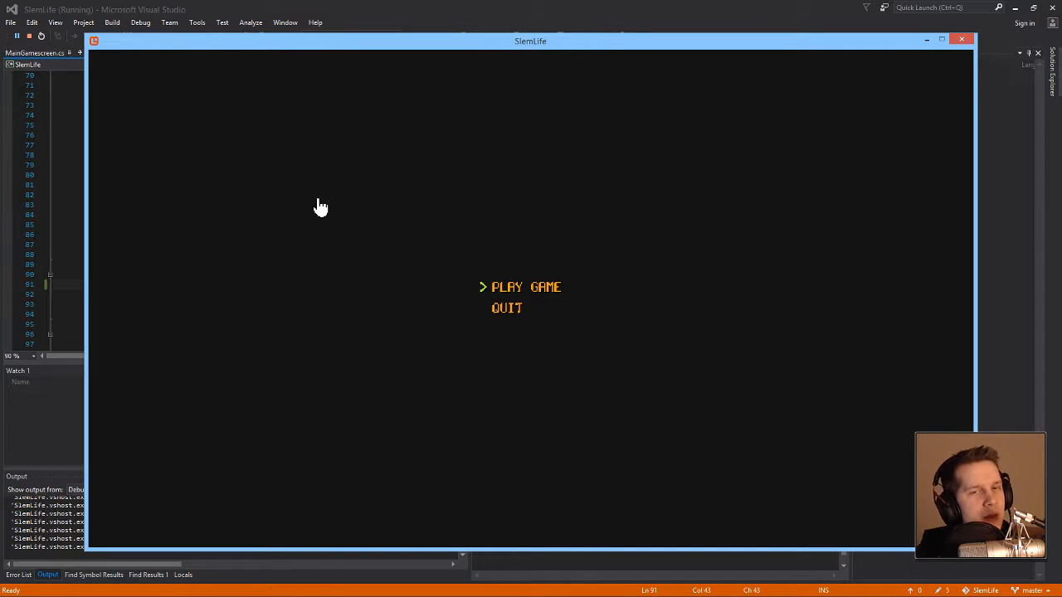
Select PLAY GAME to start the main map game with heroes revealing terrain
{"action": "left_click", "coordinate": [524, 287]}
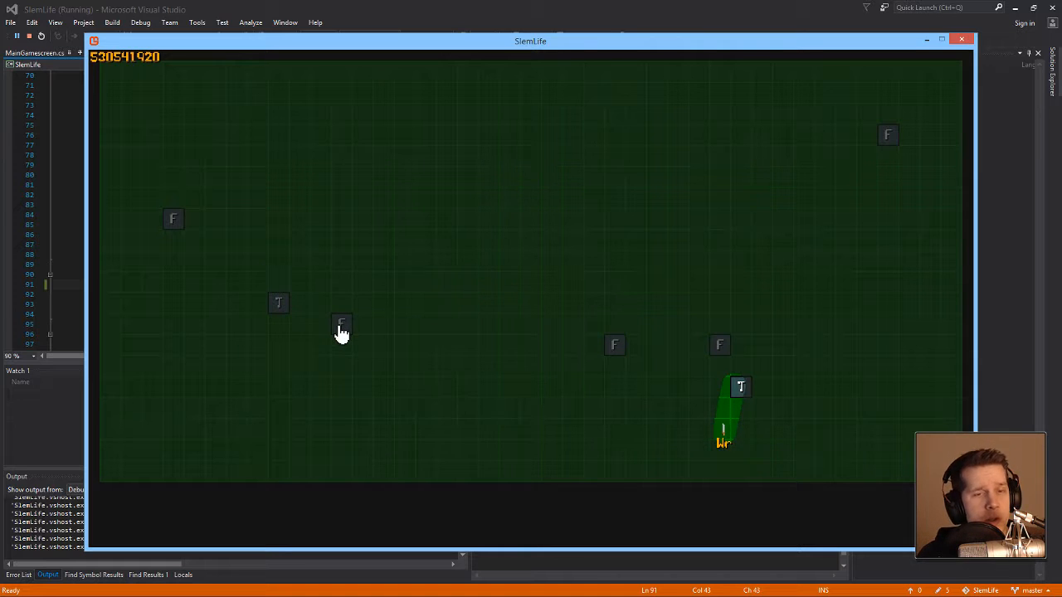
{"action": "mouse_move", "coordinate": [438, 351]}
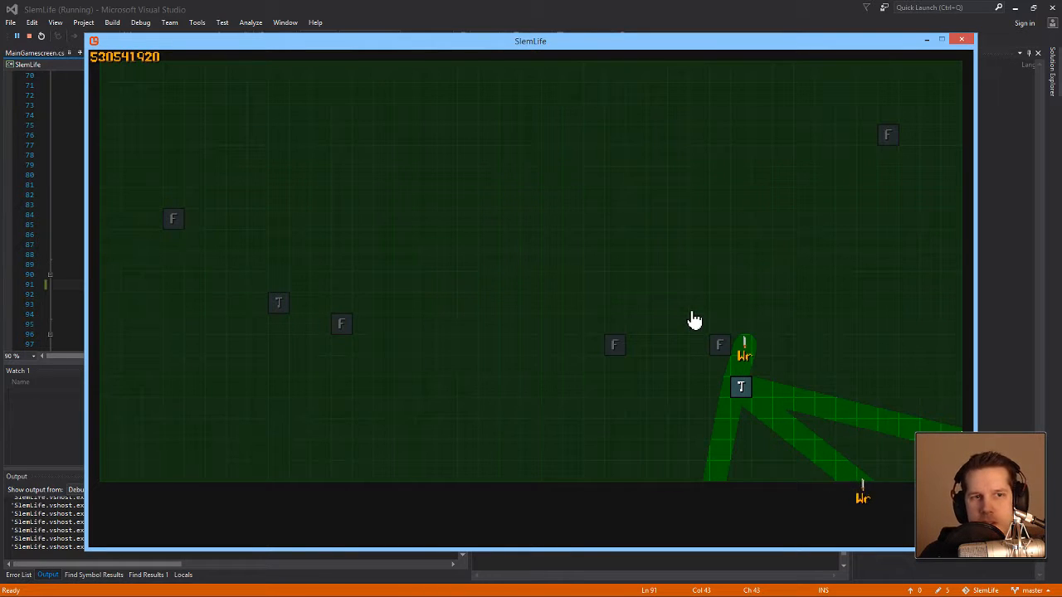
{"action": "mouse_move", "coordinate": [622, 247]}
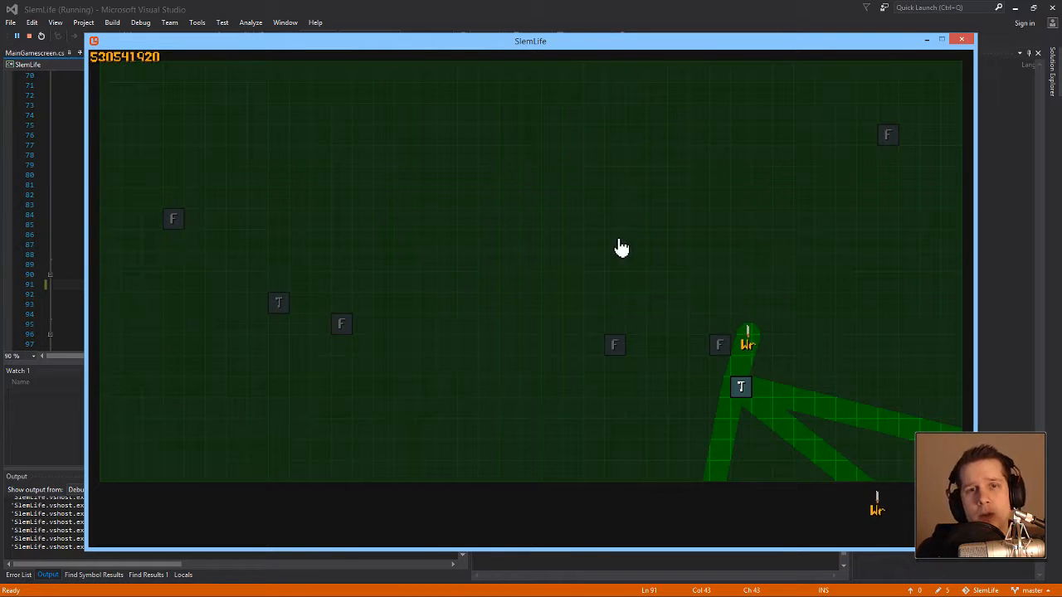